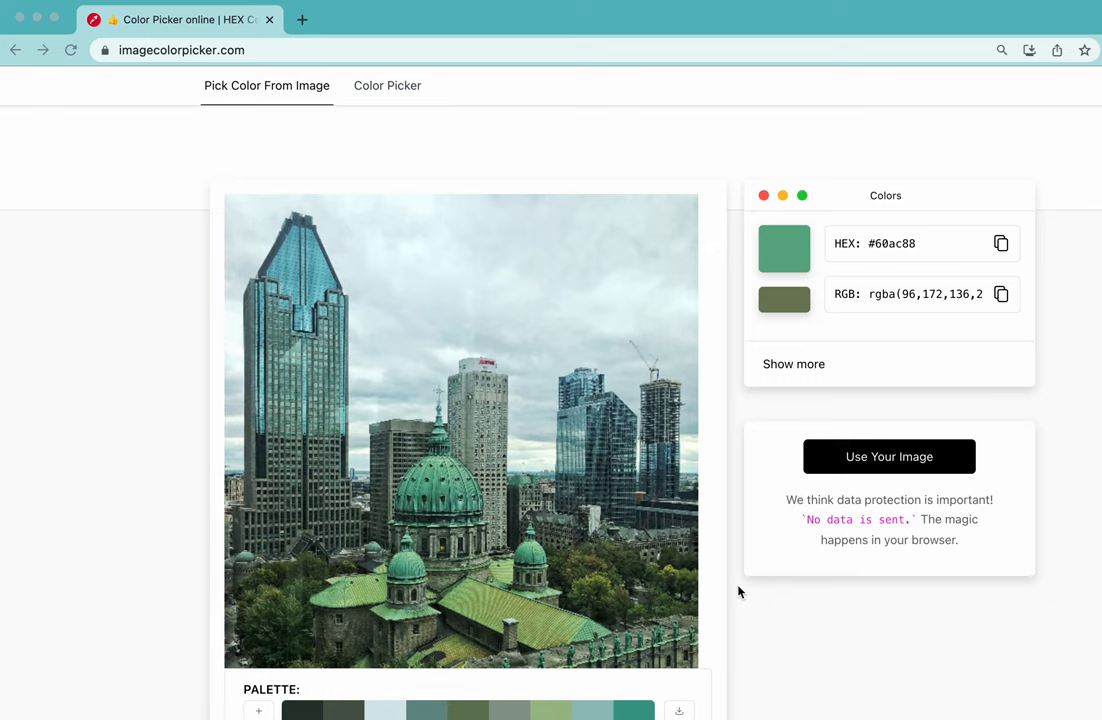
mouse_move(608, 170)
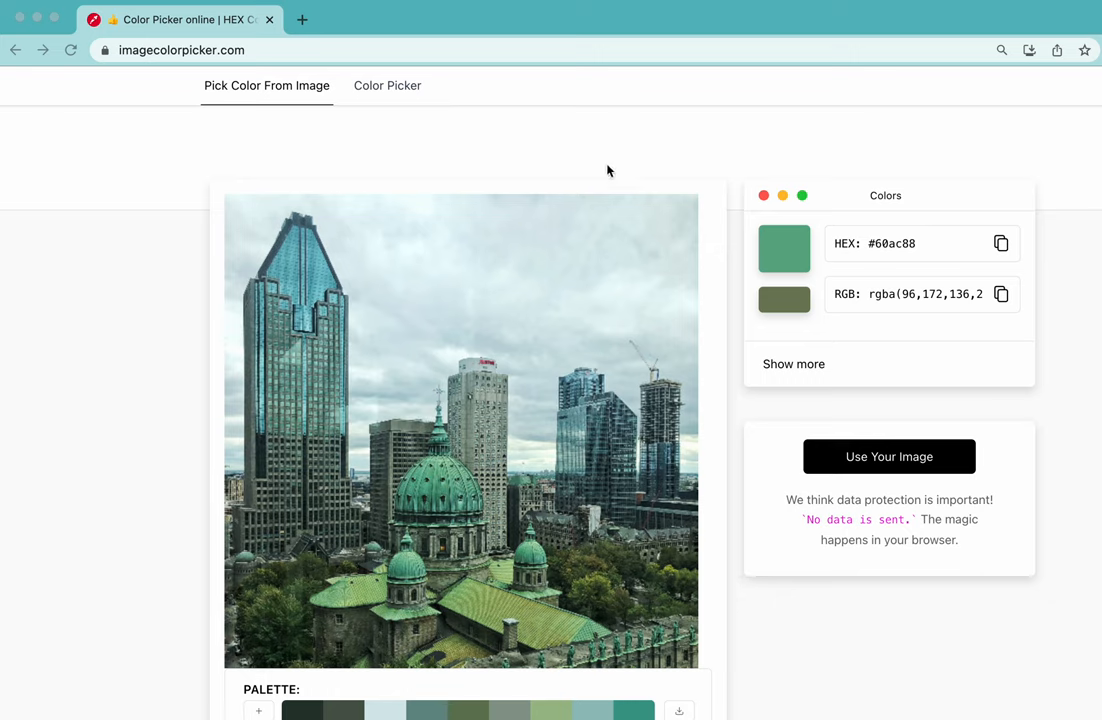
mouse_move(169, 94)
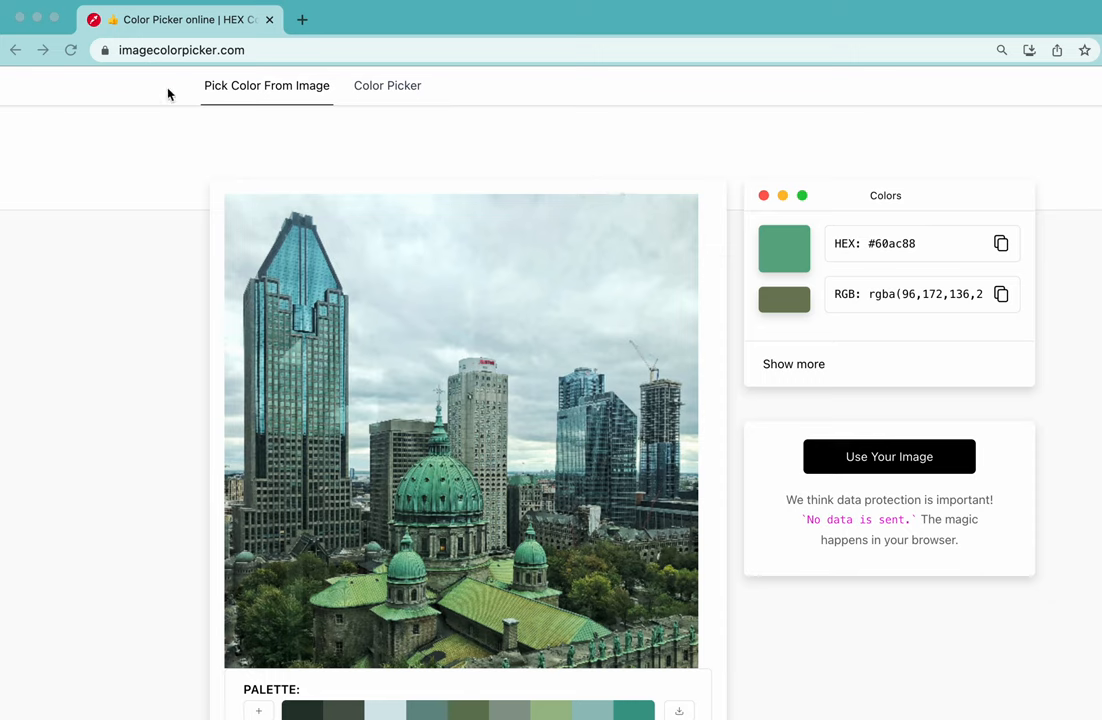
mouse_move(431, 125)
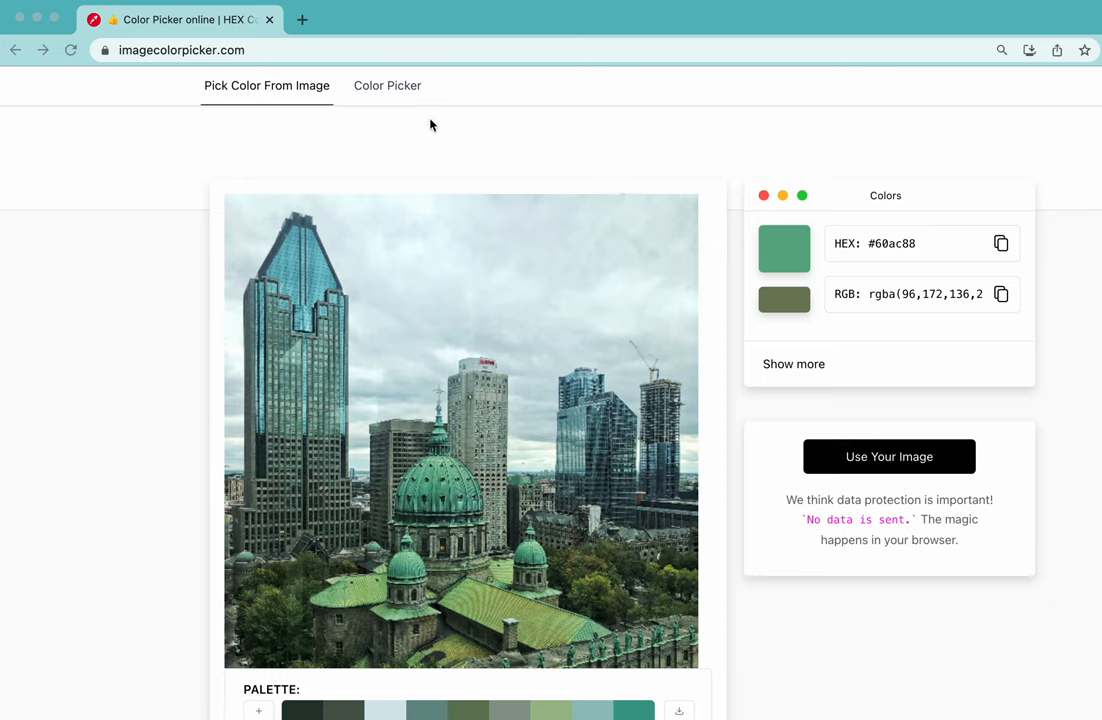
mouse_move(752, 537)
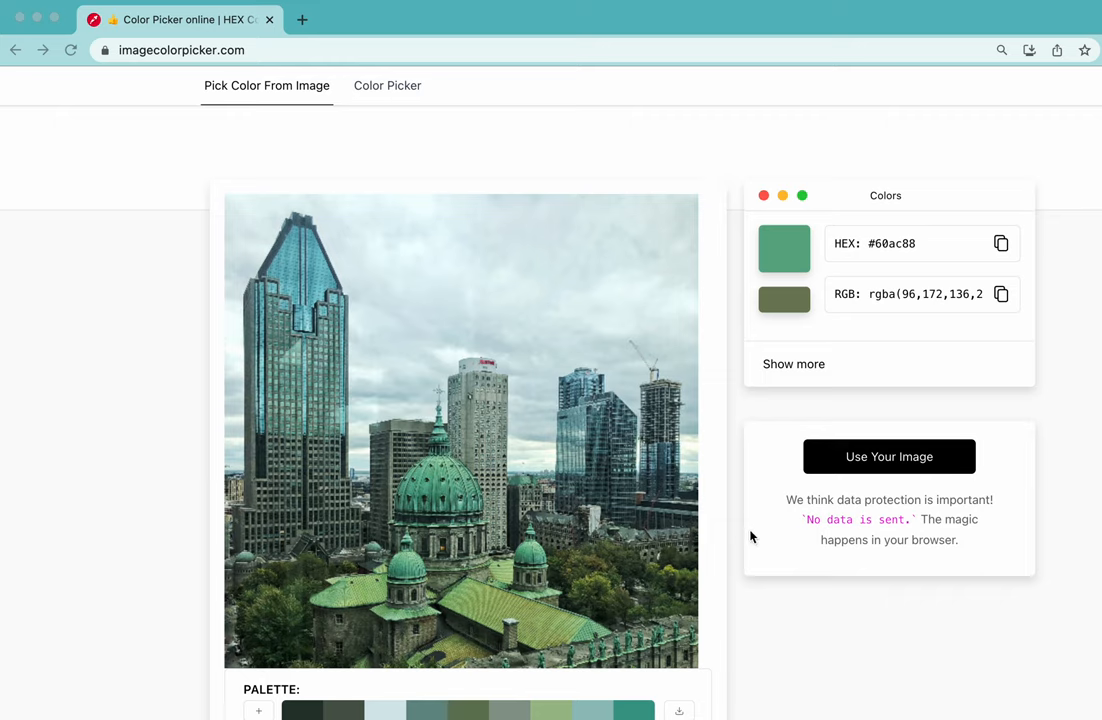
mouse_move(883, 463)
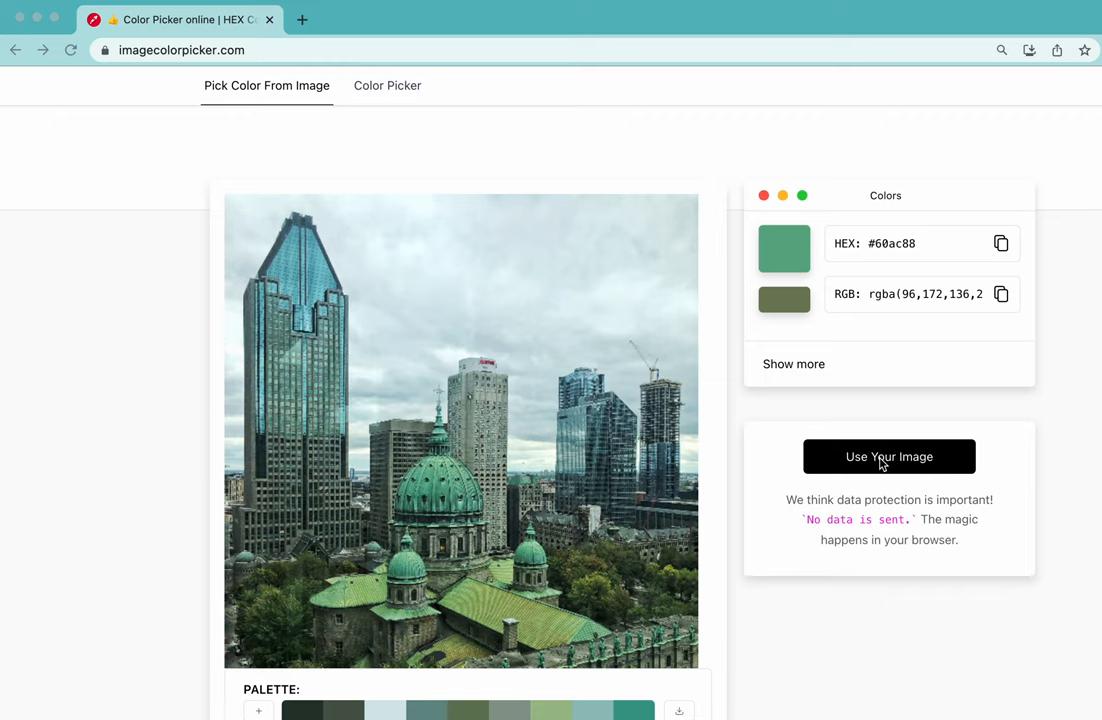
Open the Select Image dialog via the 'Use Your Image' button.
click(888, 456)
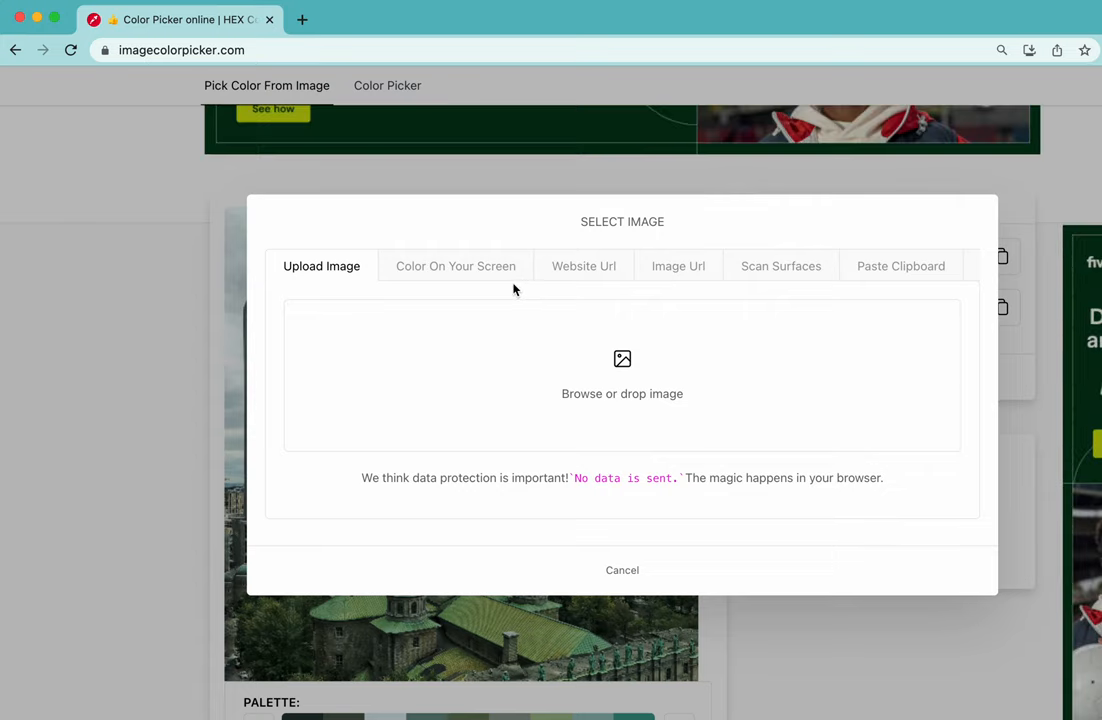
mouse_move(592, 297)
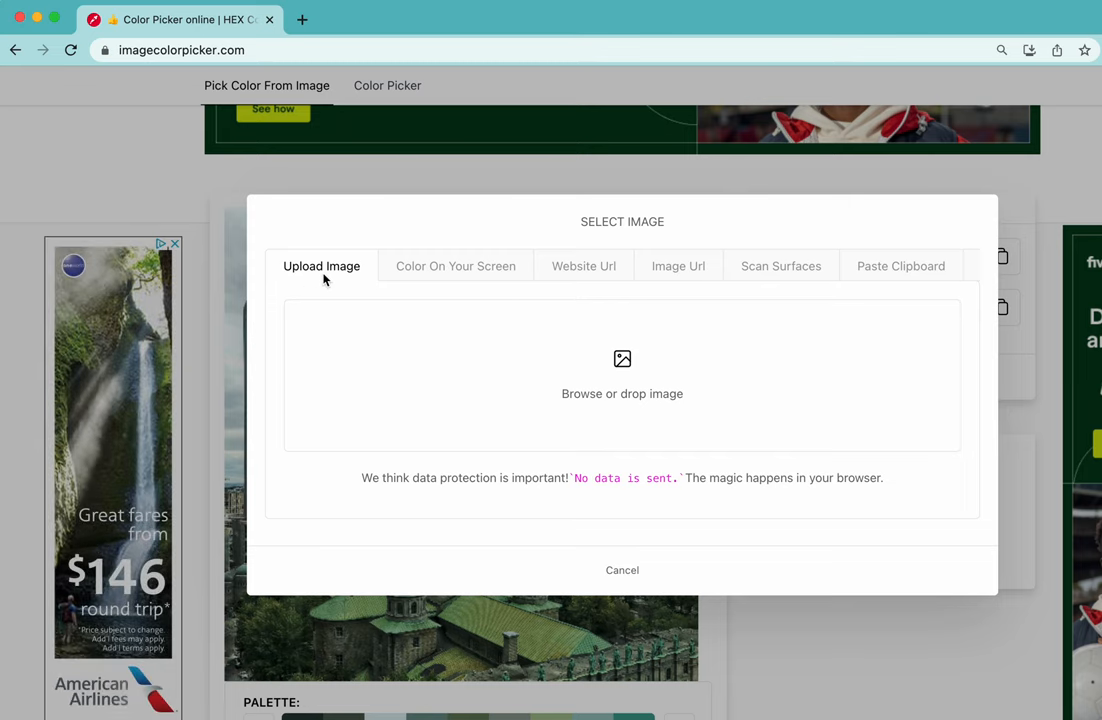
mouse_move(562, 395)
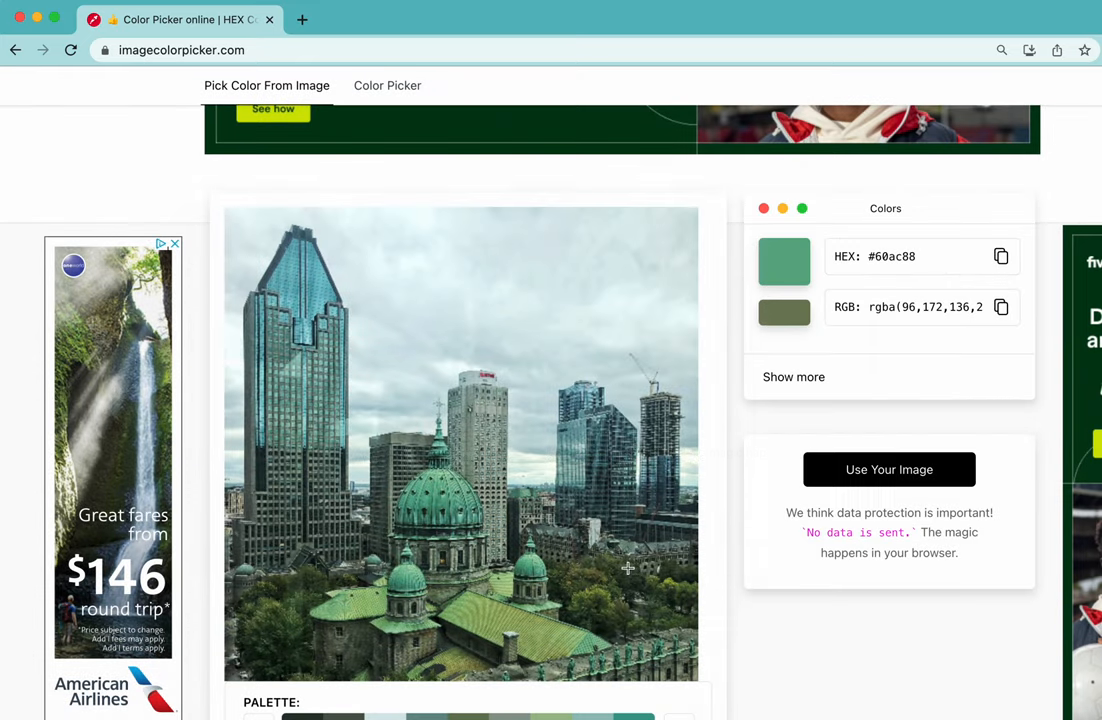
mouse_move(549, 522)
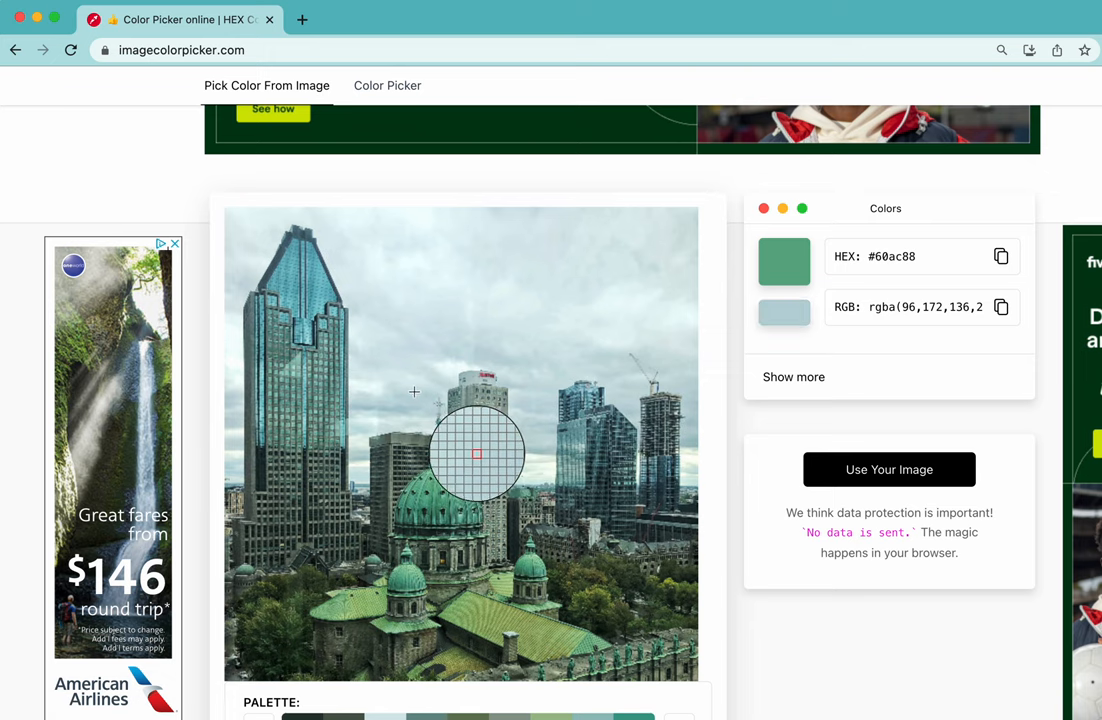
mouse_move(318, 297)
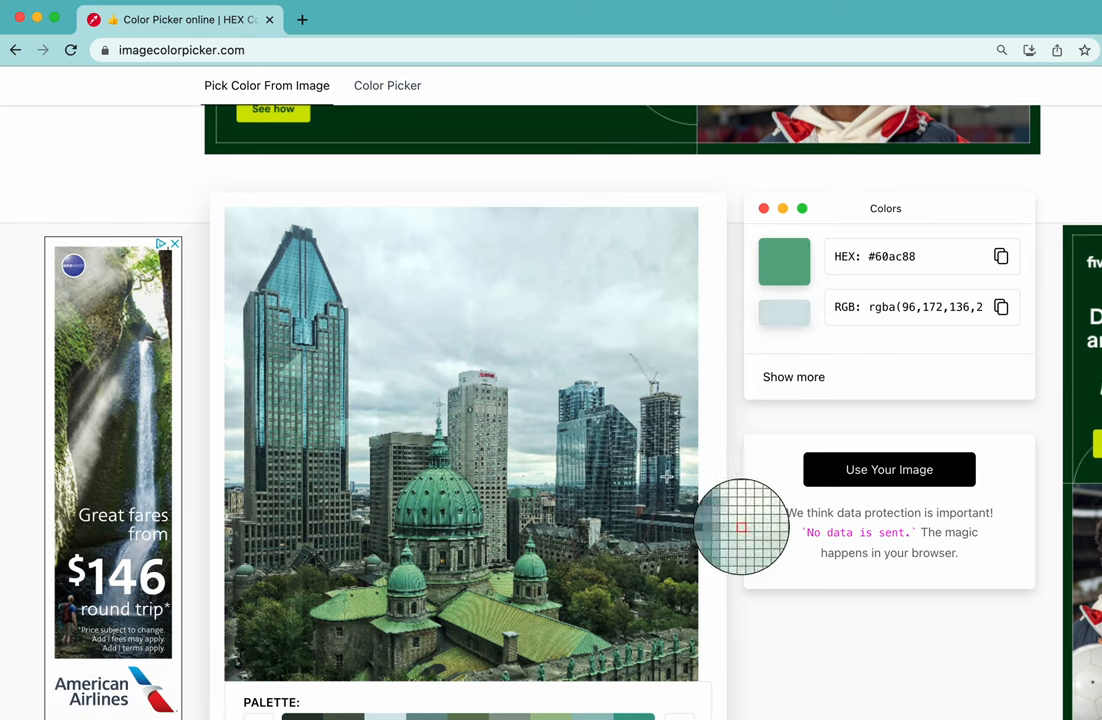
mouse_move(593, 617)
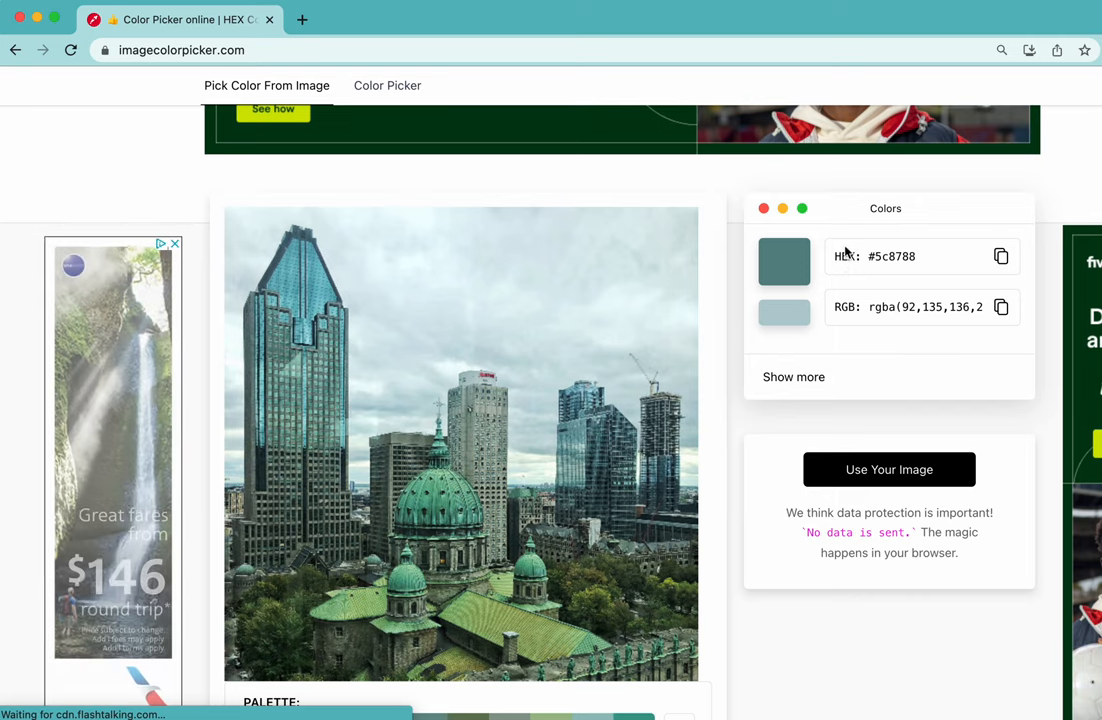
mouse_move(930, 258)
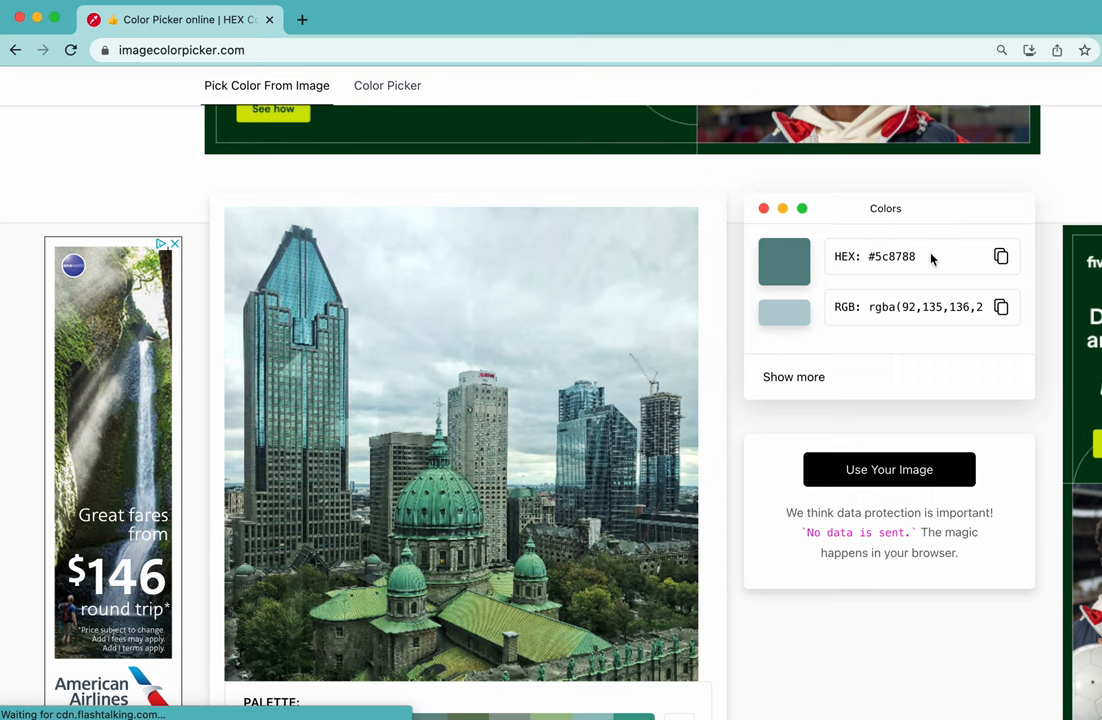
mouse_move(866, 272)
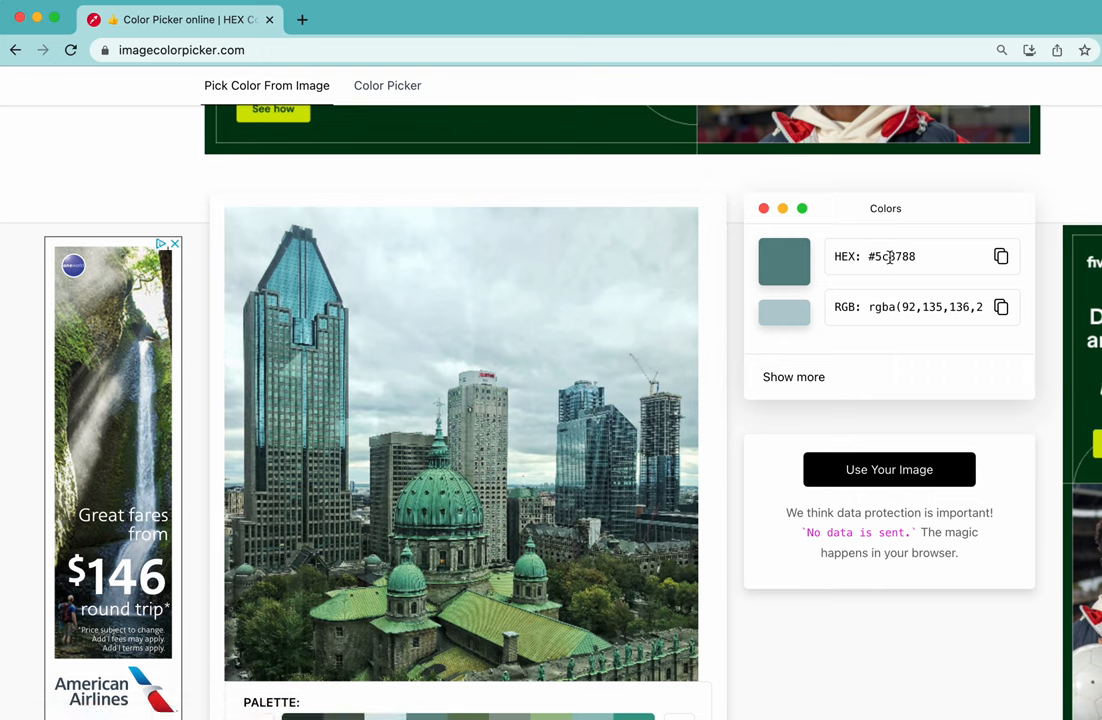
mouse_move(826, 256)
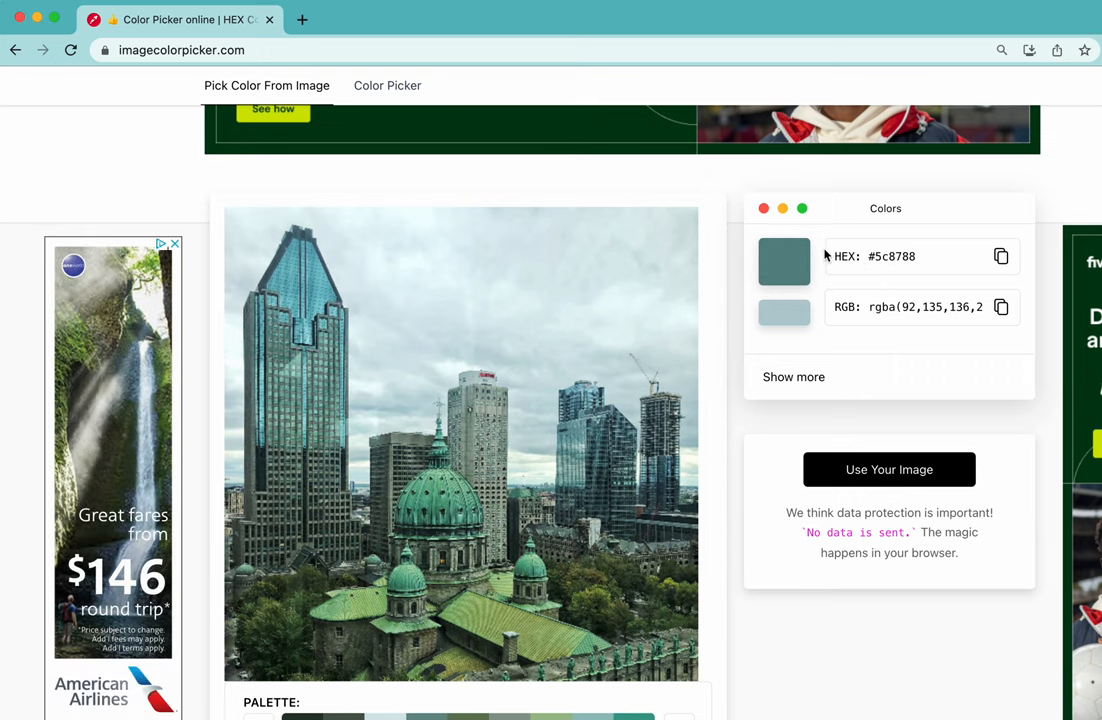